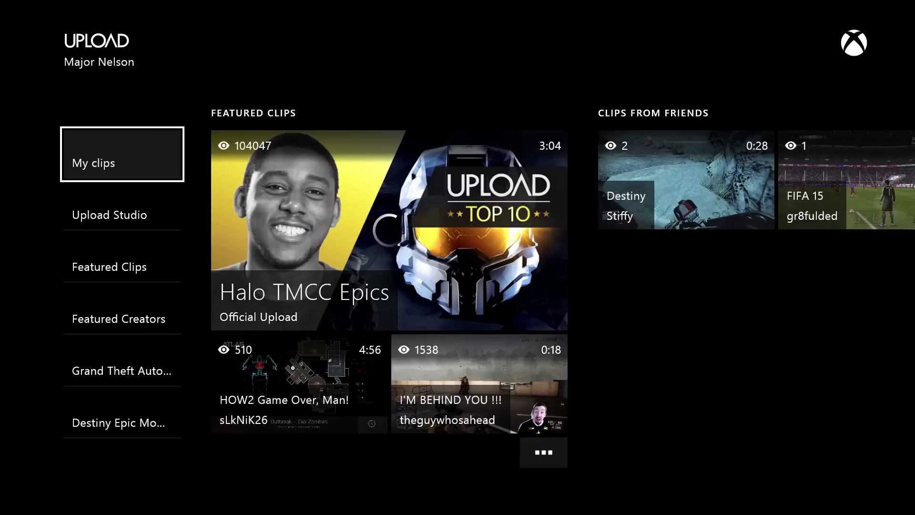
Return to the Xbox One home screen with the Upload Studio tile in view.
{"action": "left_click", "coordinate": [109, 267]}
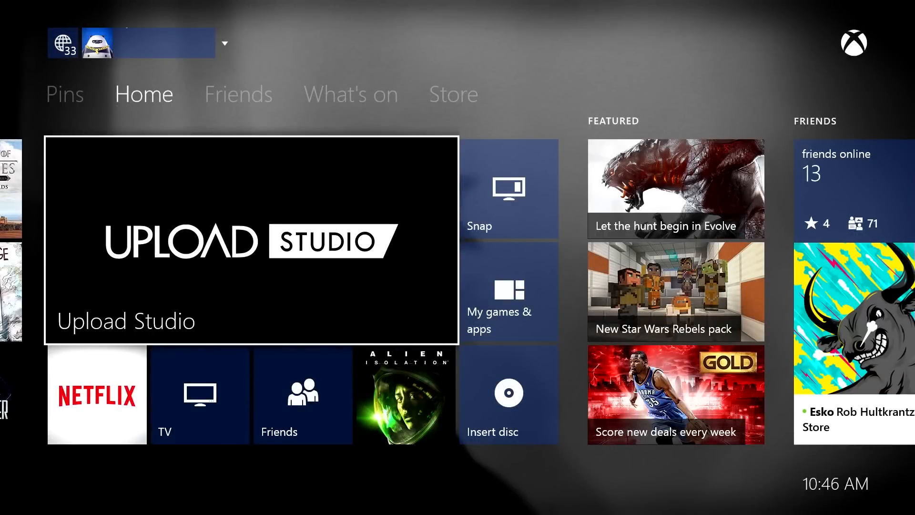
{"action": "left_click", "coordinate": [250, 239]}
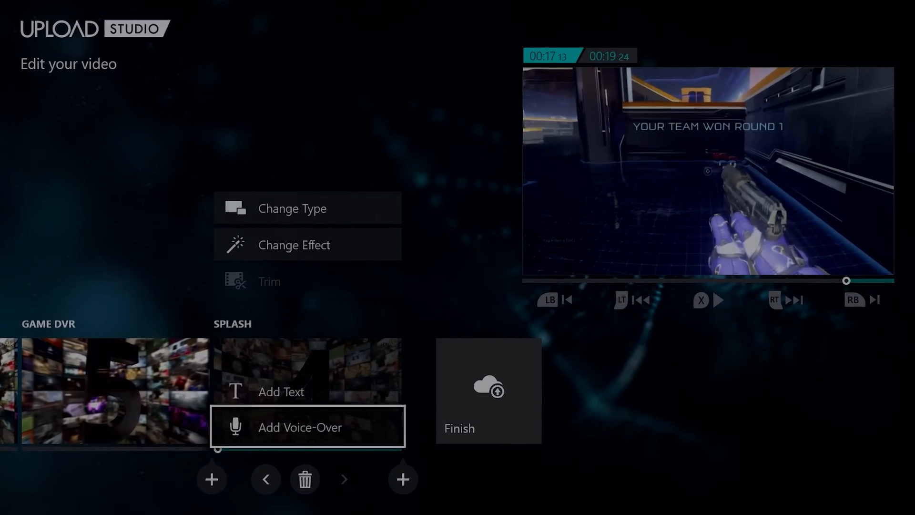
Load the two-minute sequence project showing INTRO then Game DVR slots on the timeline.
{"action": "left_click", "coordinate": [269, 282]}
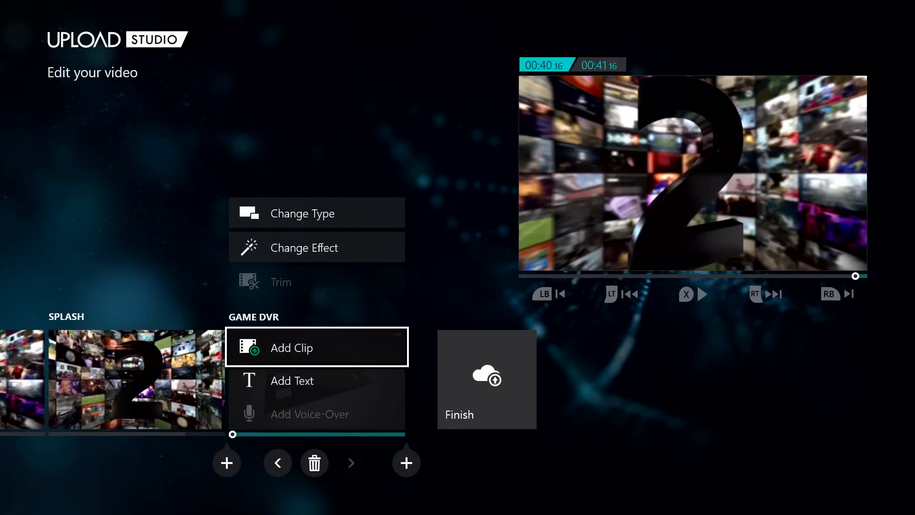
{"action": "left_click", "coordinate": [292, 347]}
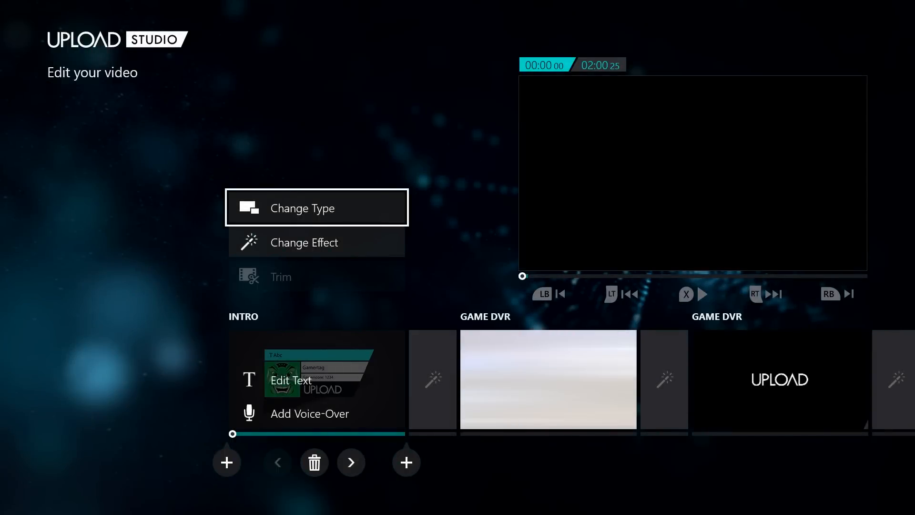
{"action": "left_click", "coordinate": [302, 207]}
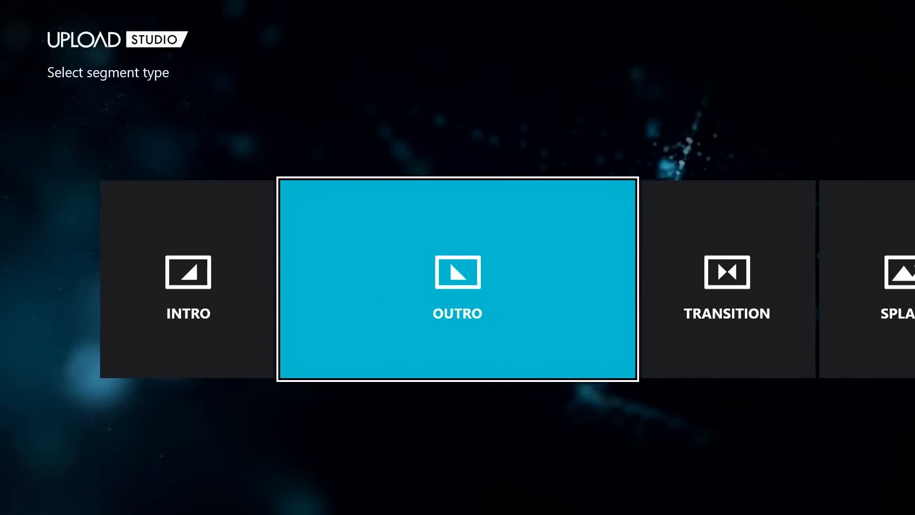
{"action": "scroll", "scroll_direction": "right", "scroll_amount": 3}
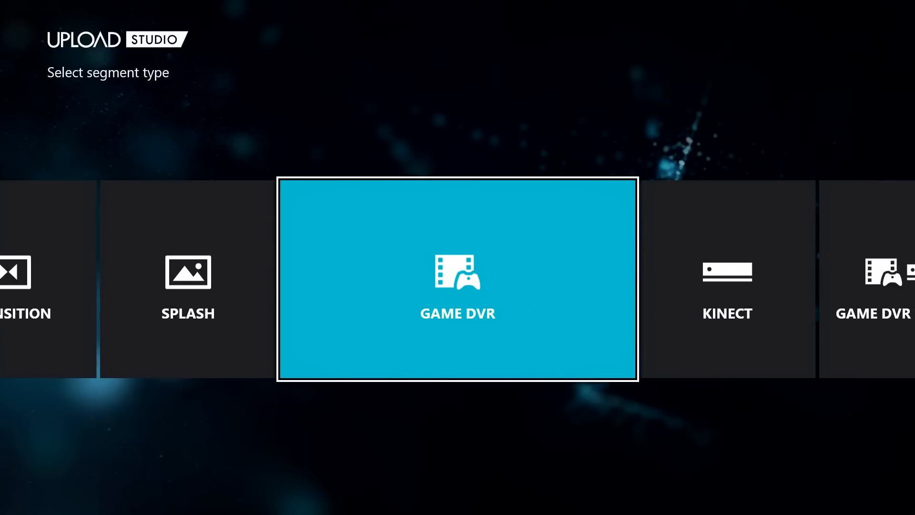
{"action": "scroll", "scroll_direction": "right", "scroll_amount": 3}
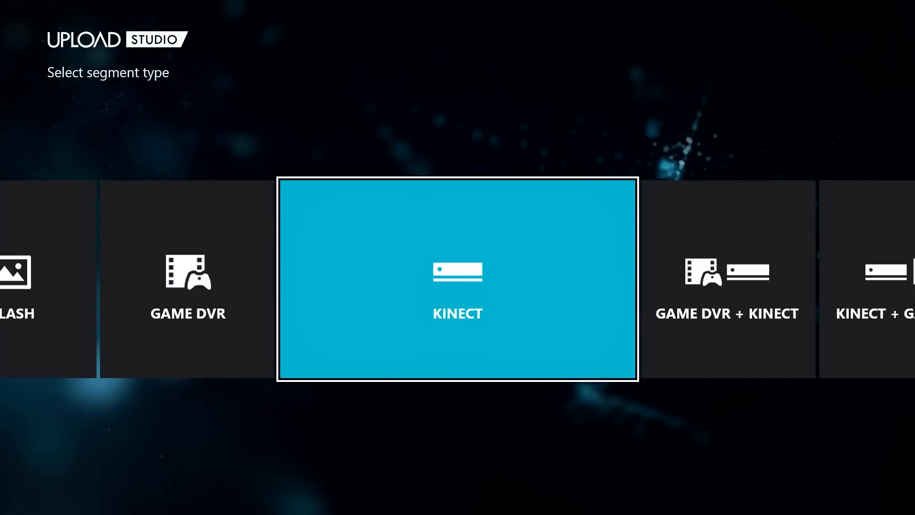
{"action": "scroll", "scroll_direction": "right", "scroll_amount": 3}
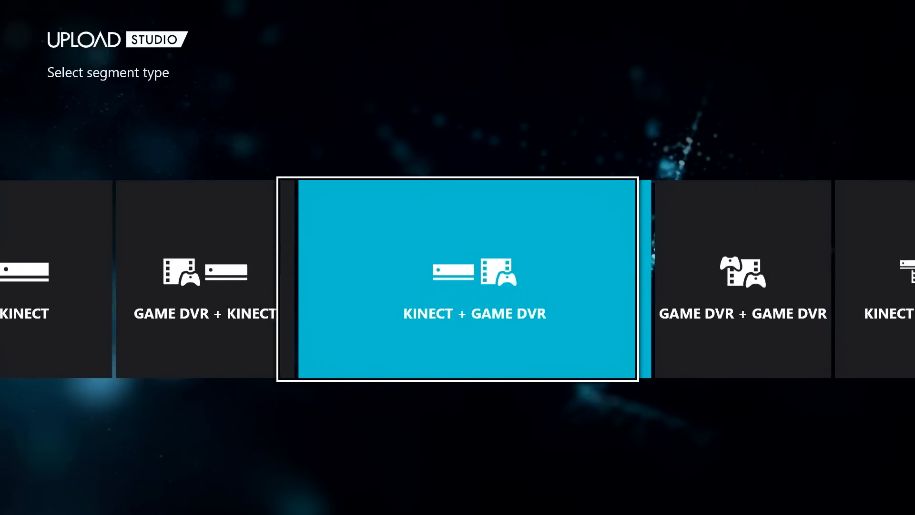
{"action": "scroll", "scroll_direction": "right", "scroll_amount": 3}
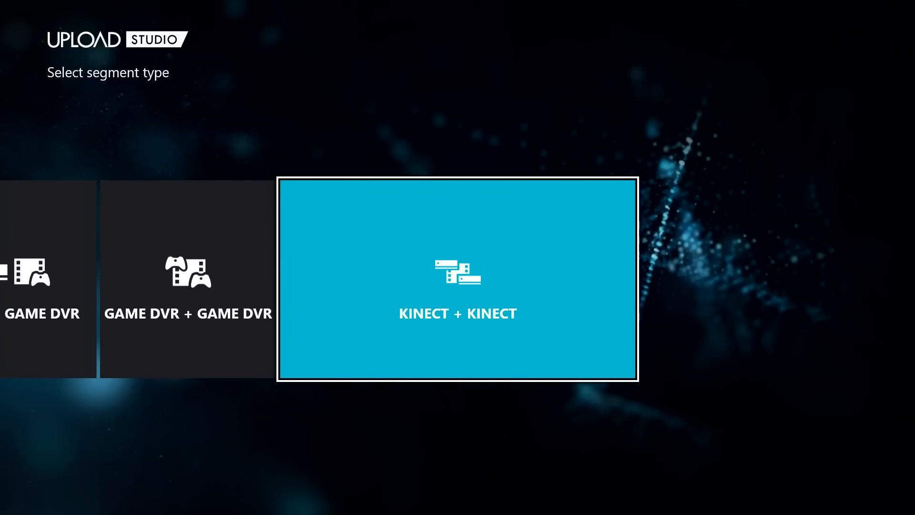
{"action": "scroll", "scroll_direction": "right", "scroll_amount": 3}
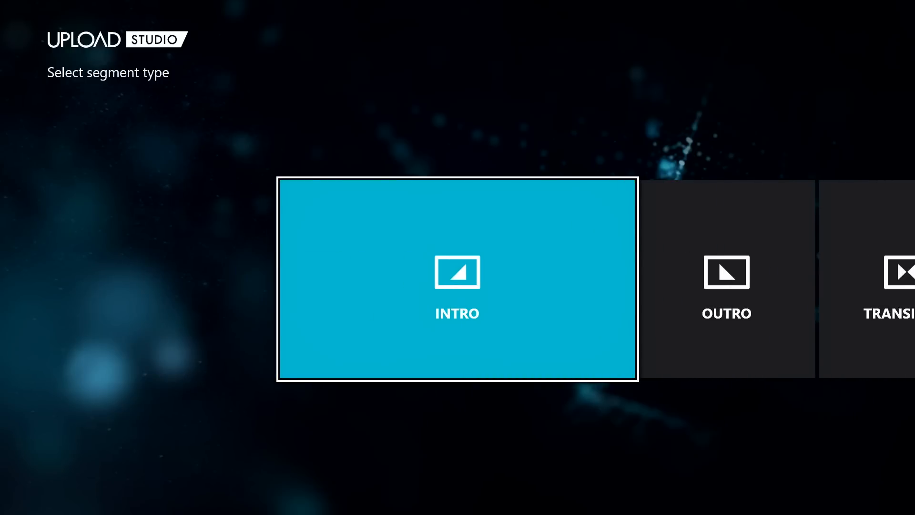
{"action": "left_click", "coordinate": [456, 280]}
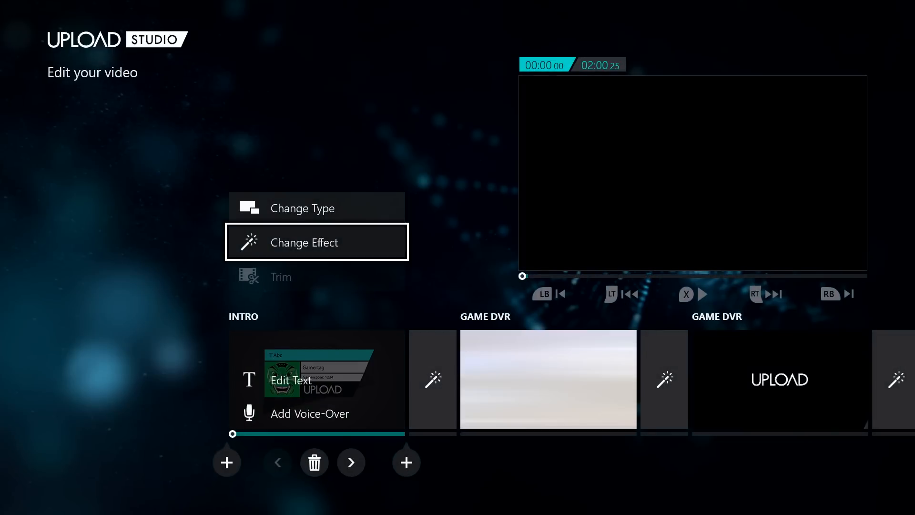
Browse the 17 intro effects and choose the gamertag card intro.
{"action": "left_click", "coordinate": [315, 241]}
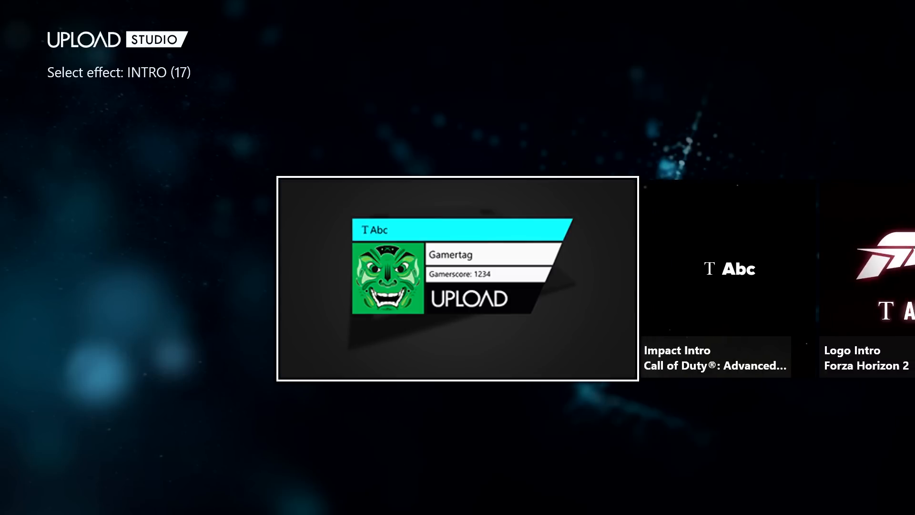
{"action": "scroll", "scroll_direction": "right", "scroll_amount": 3}
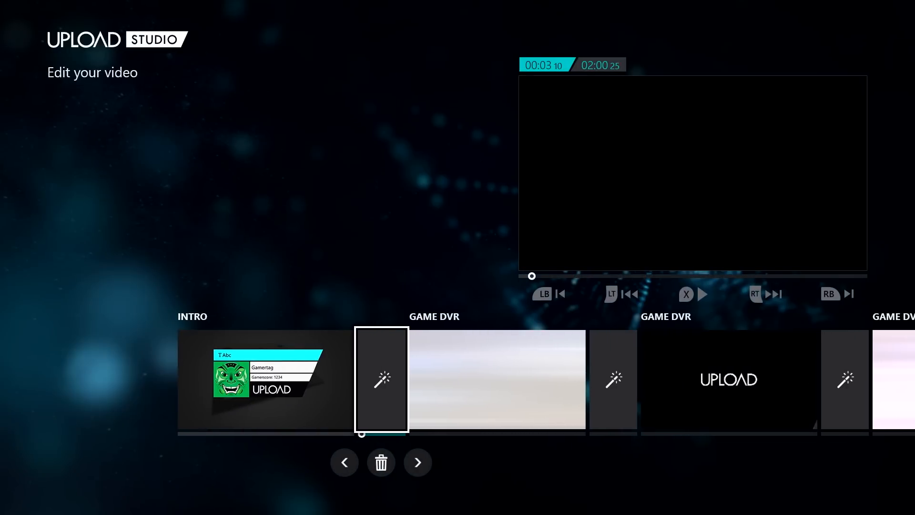
Browse the 21 transition effects past Holo and Mining for the slot after the intro.
{"action": "left_click", "coordinate": [381, 380]}
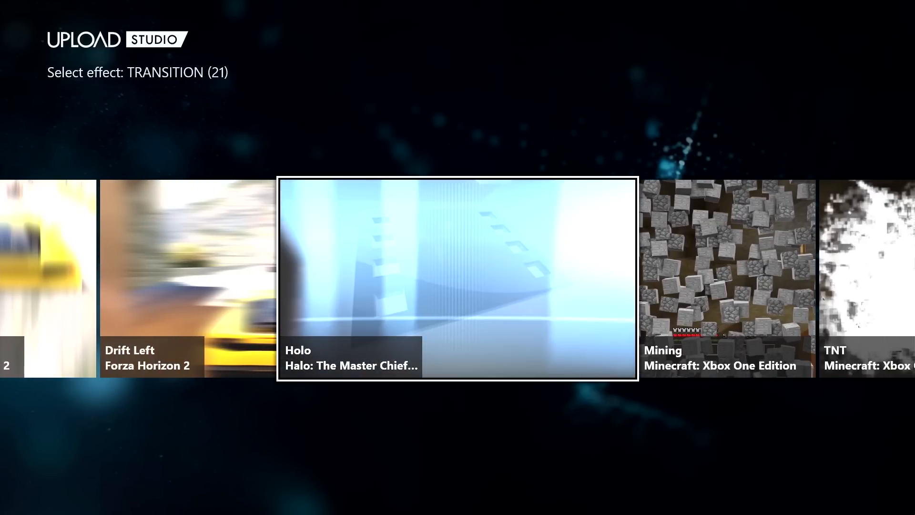
{"action": "scroll", "scroll_direction": "right", "scroll_amount": 3}
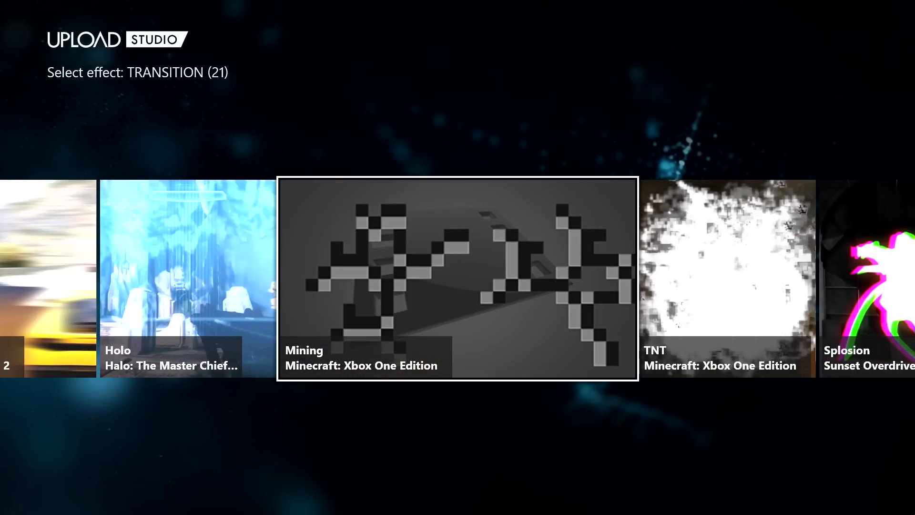
{"action": "scroll", "scroll_direction": "right", "scroll_amount": 3}
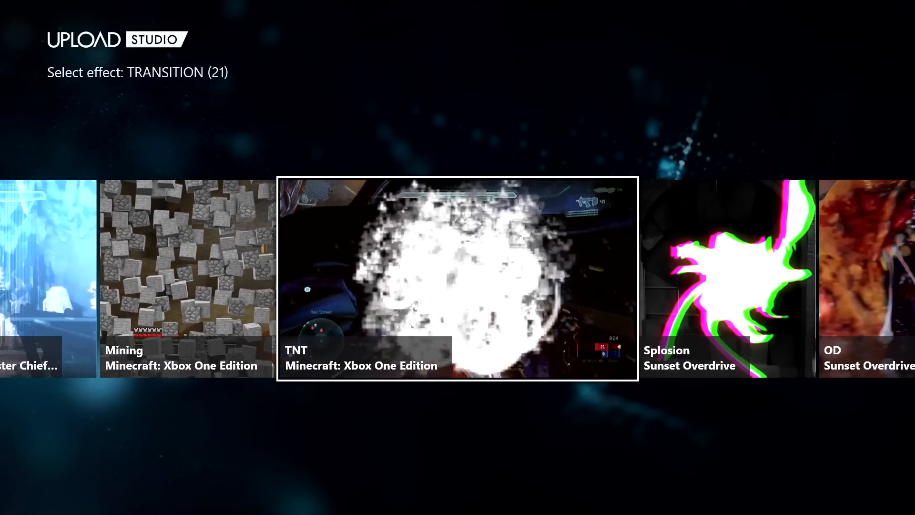
{"action": "scroll", "scroll_direction": "right", "scroll_amount": 3}
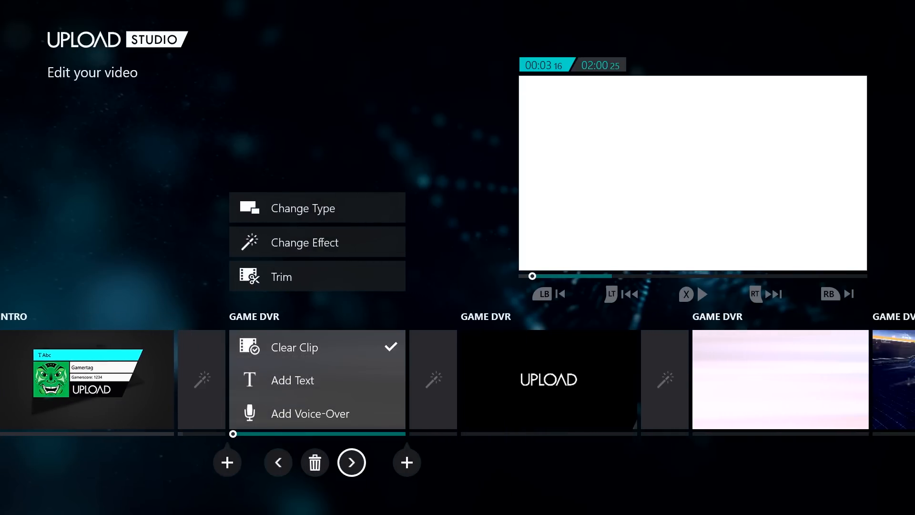
Leave Edit your video and bring up Browse all templates.
{"action": "left_click", "coordinate": [351, 461]}
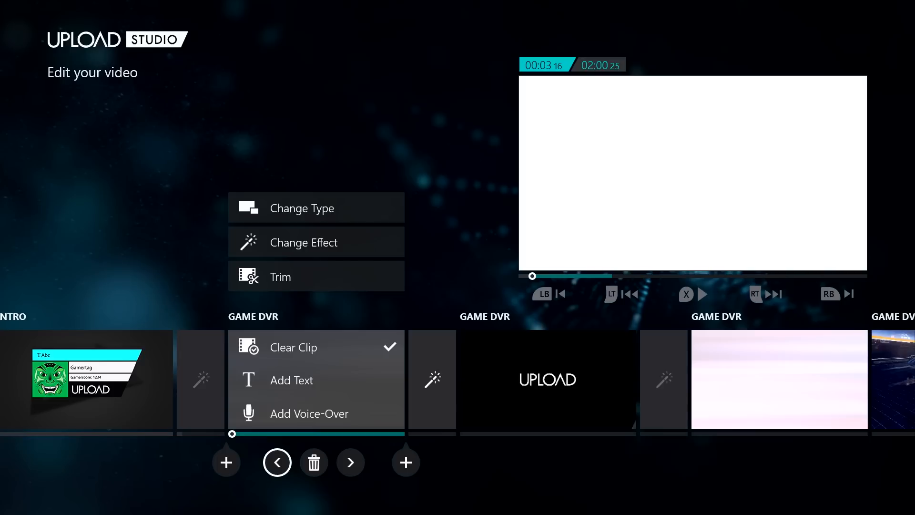
{"action": "left_click", "coordinate": [704, 293]}
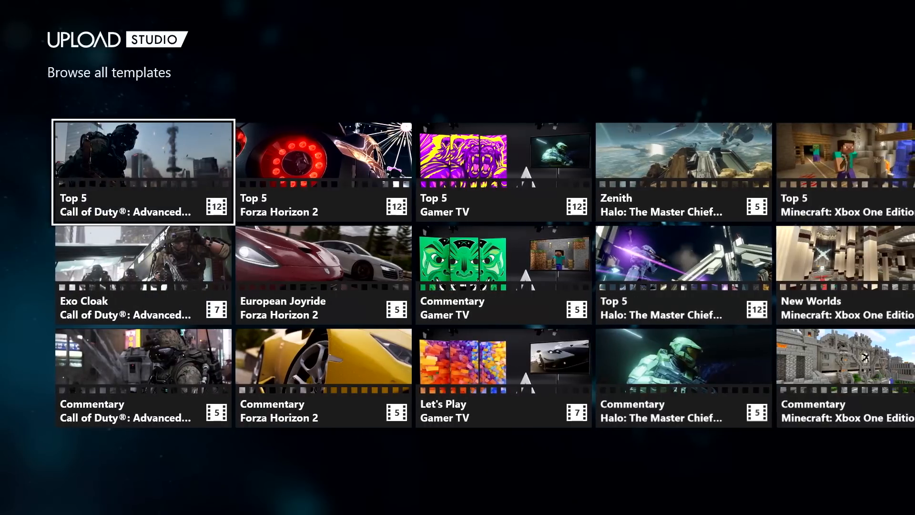
Scroll the template gallery to the Top 5 countdown template and start it.
{"action": "scroll", "scroll_direction": "right", "scroll_amount": 3}
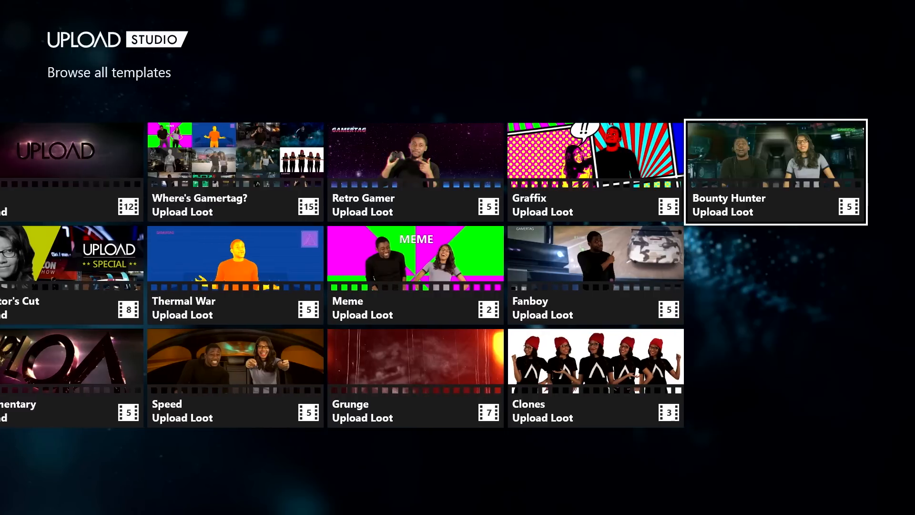
{"action": "scroll", "scroll_direction": "right", "scroll_amount": 3}
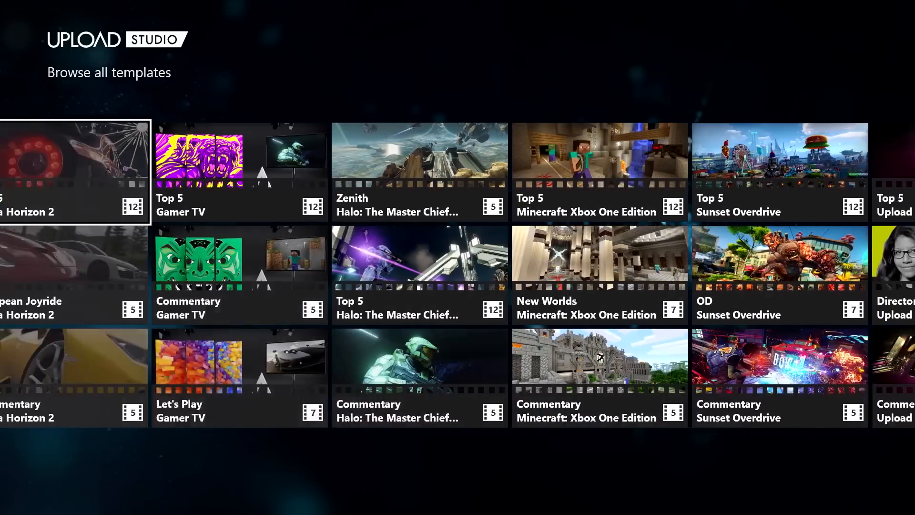
{"action": "scroll", "scroll_direction": "right", "scroll_amount": 3}
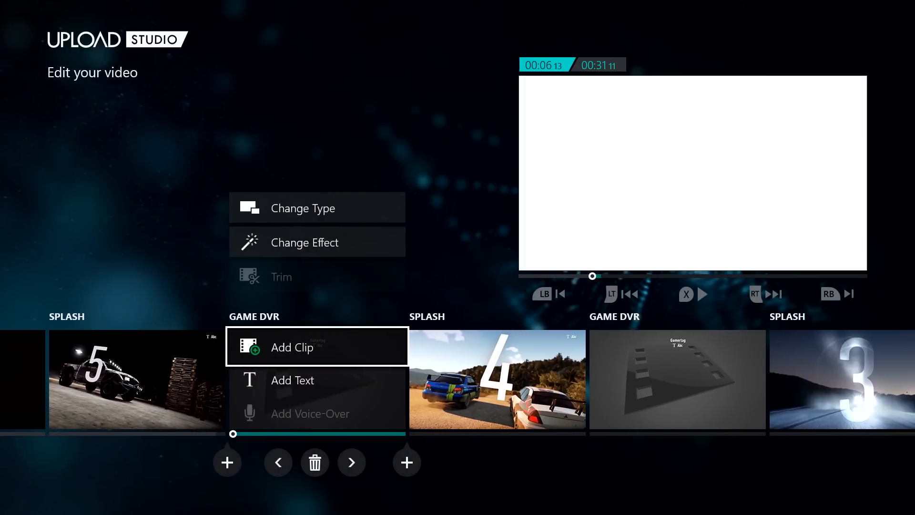
Add a Call of Duty clip to the first Top 5 slot and bring up clips for slot 4.
{"action": "left_click", "coordinate": [292, 347]}
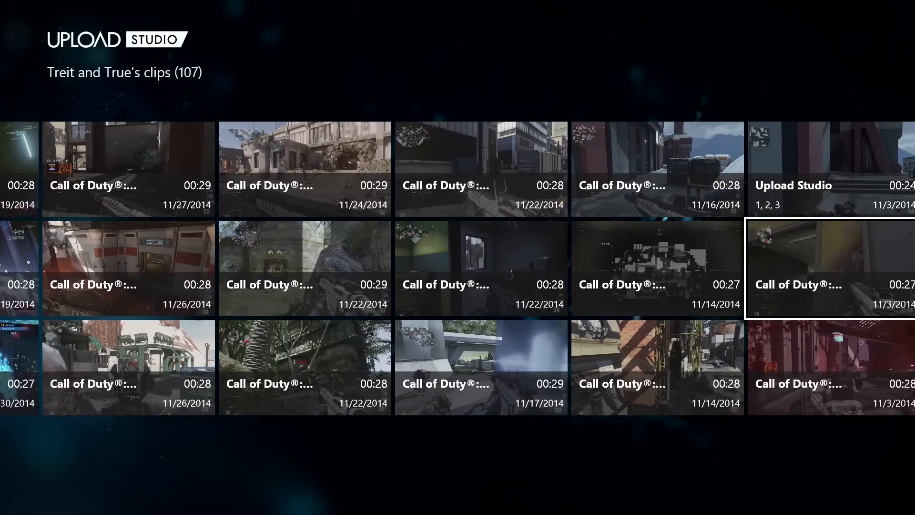
{"action": "scroll", "scroll_direction": "right", "scroll_amount": 3}
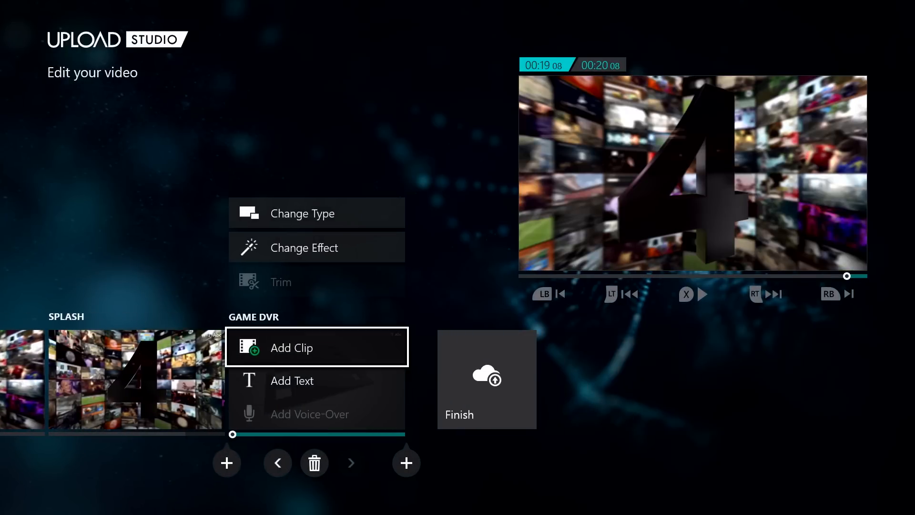
{"action": "left_click", "coordinate": [292, 347]}
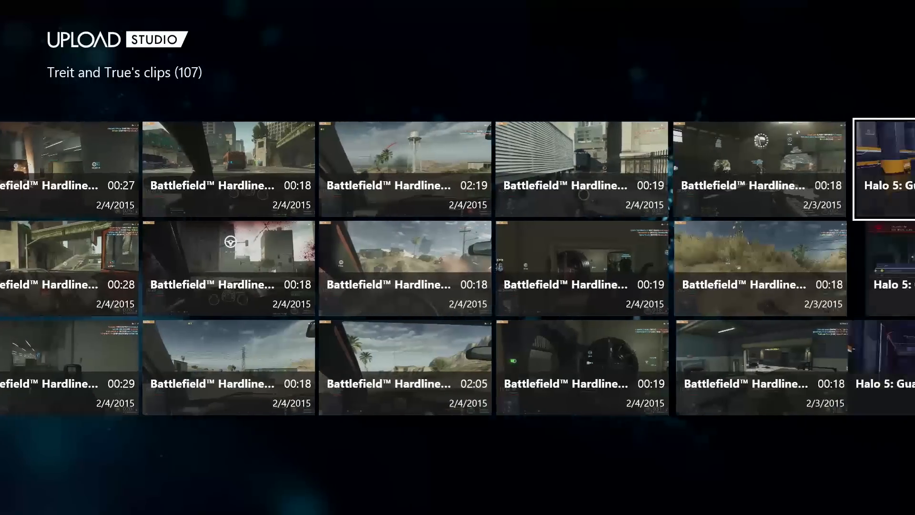